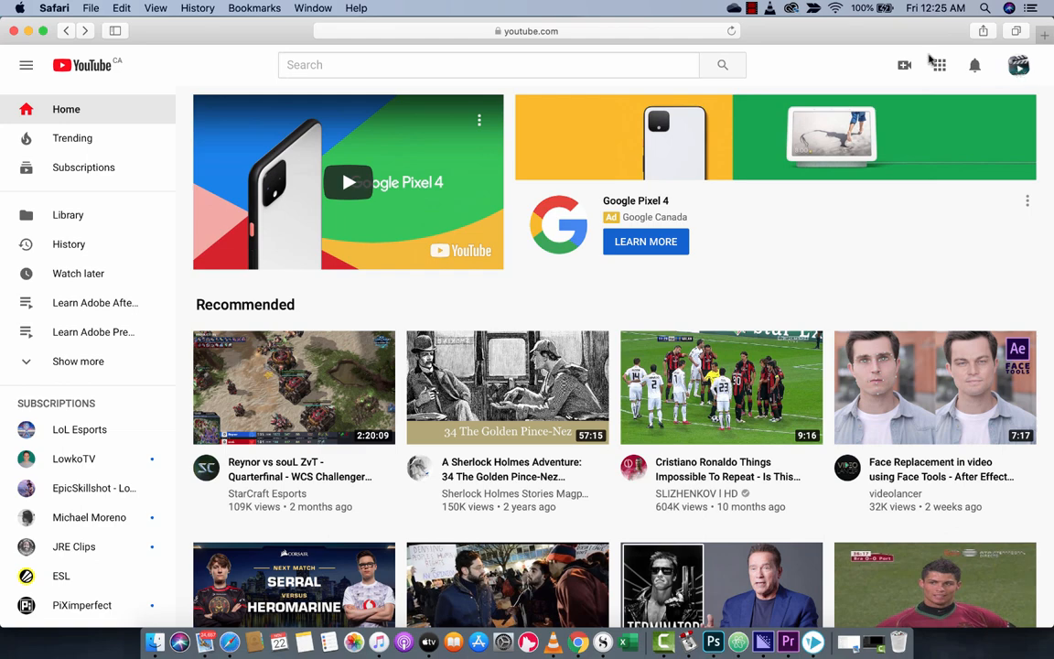
Choose YouTube Studio from the profile avatar's account menu.
{"action": "left_click", "coordinate": [529, 31]}
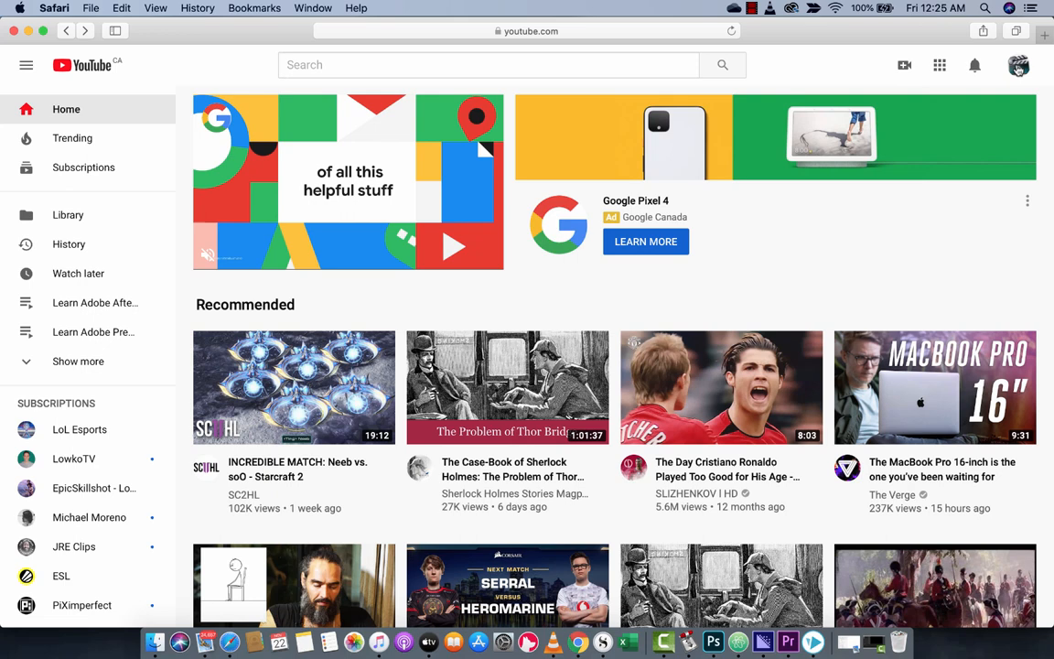
{"action": "left_click", "coordinate": [1018, 65]}
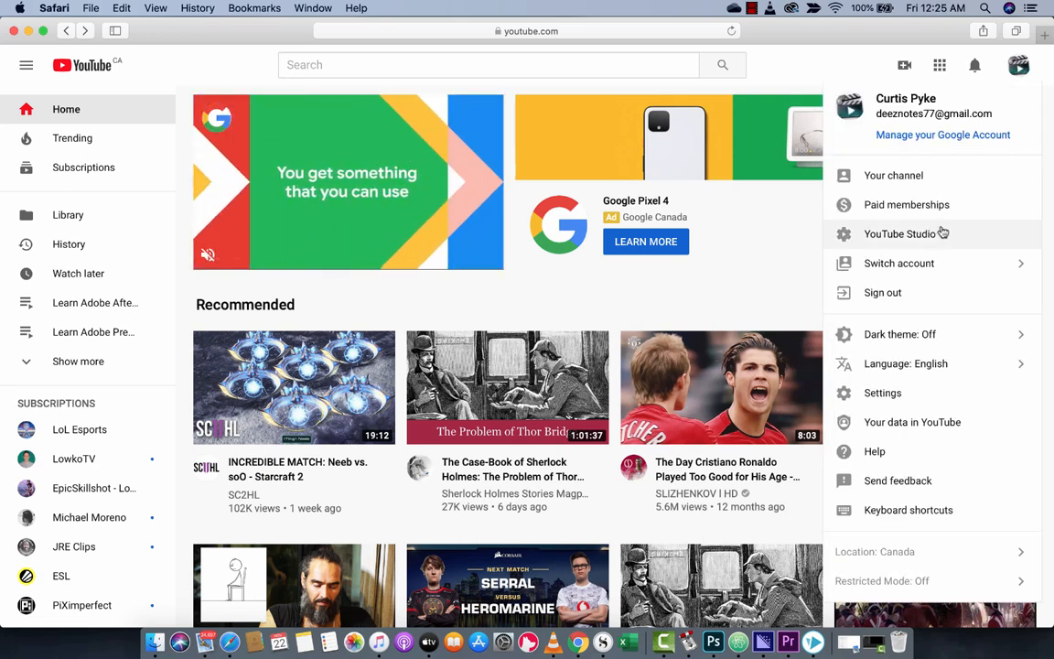
{"action": "left_click", "coordinate": [899, 234]}
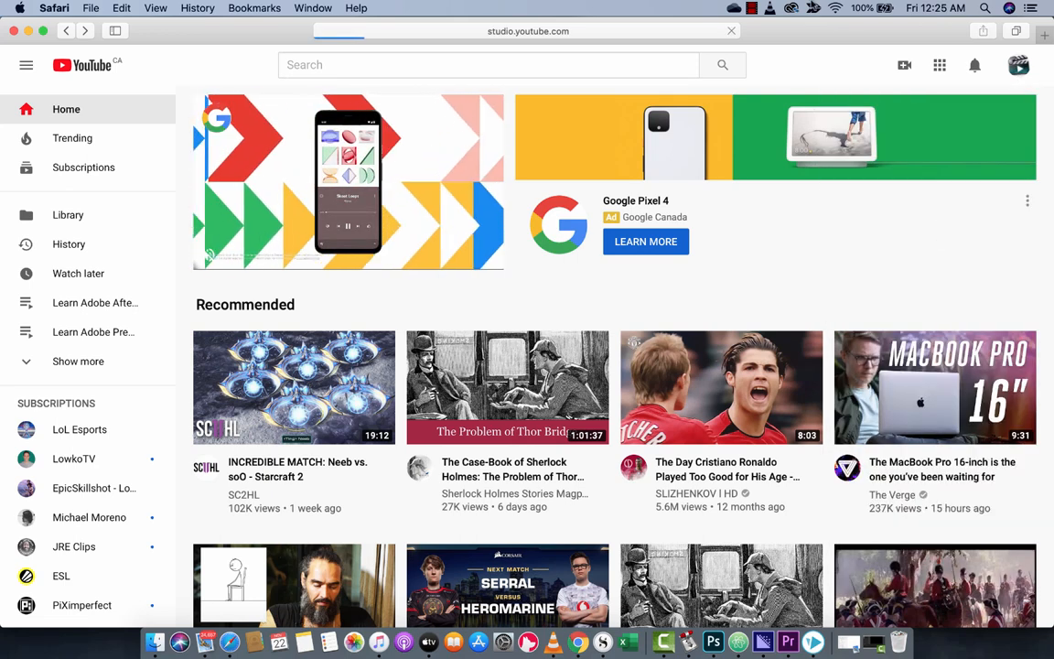
Let the YouTube Studio channel dashboard load with latest upload and analytics.
{"action": "left_click", "coordinate": [1018, 65]}
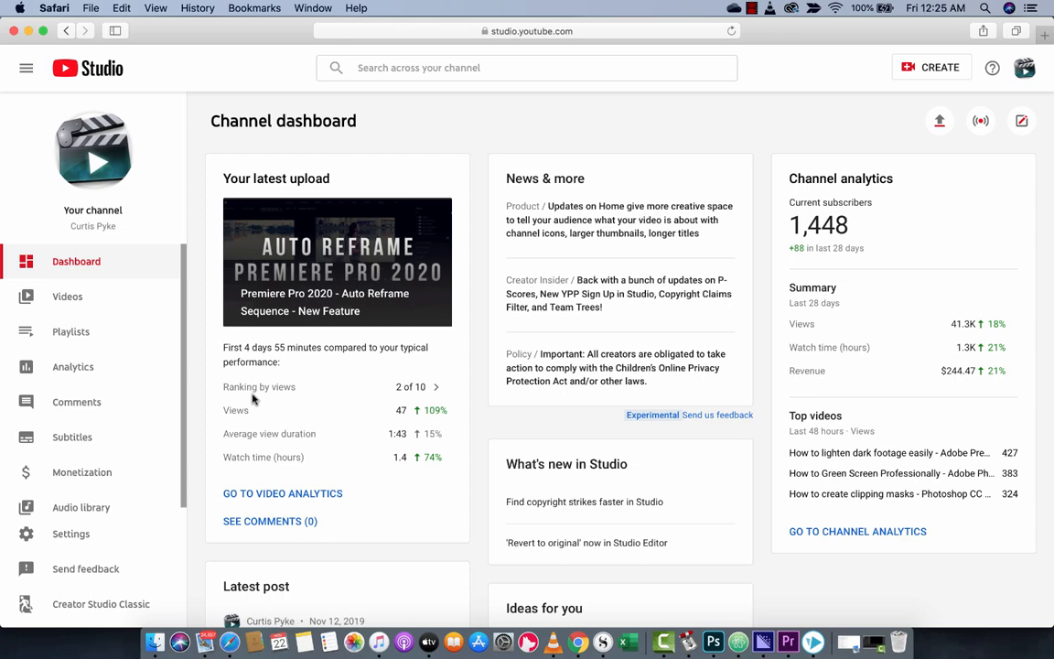
{"action": "mouse_move", "coordinate": [524, 95]}
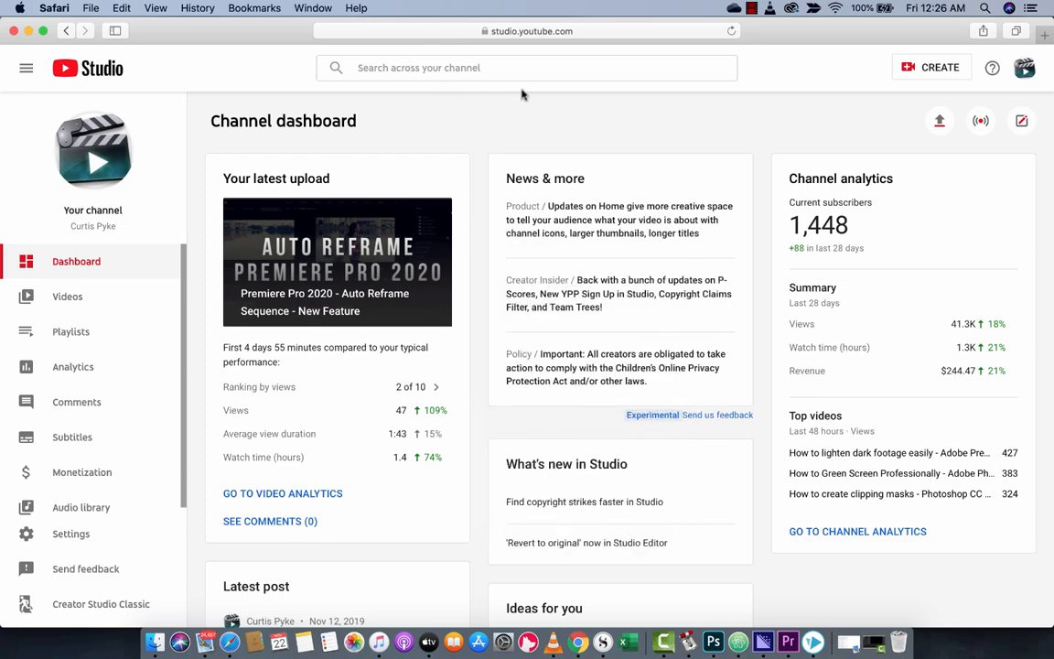
{"action": "mouse_move", "coordinate": [99, 277]}
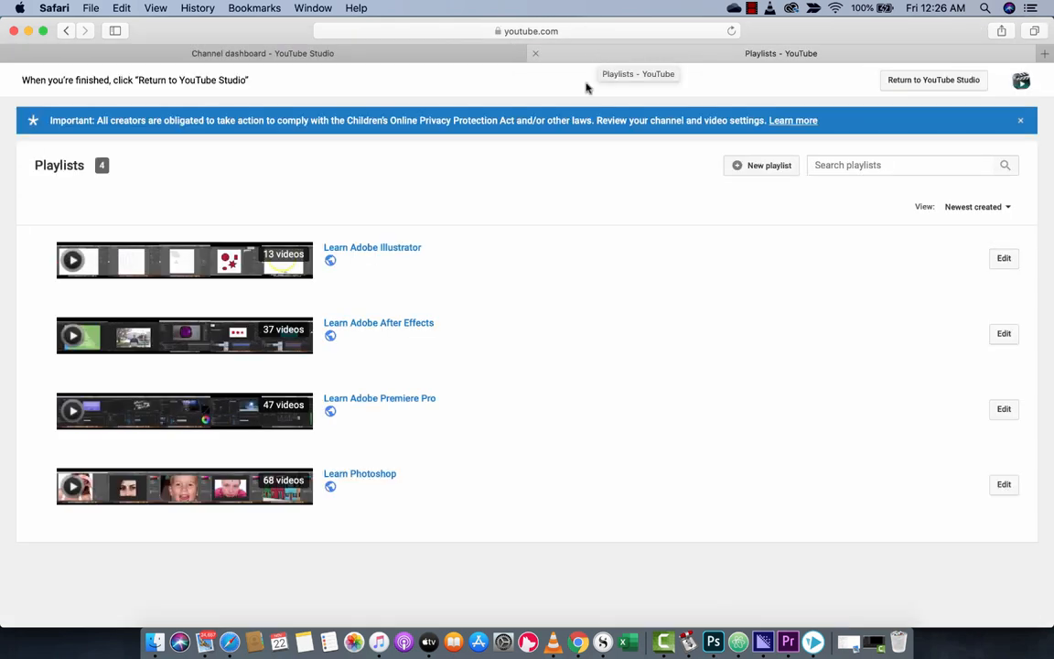
{"action": "mouse_move", "coordinate": [368, 268]}
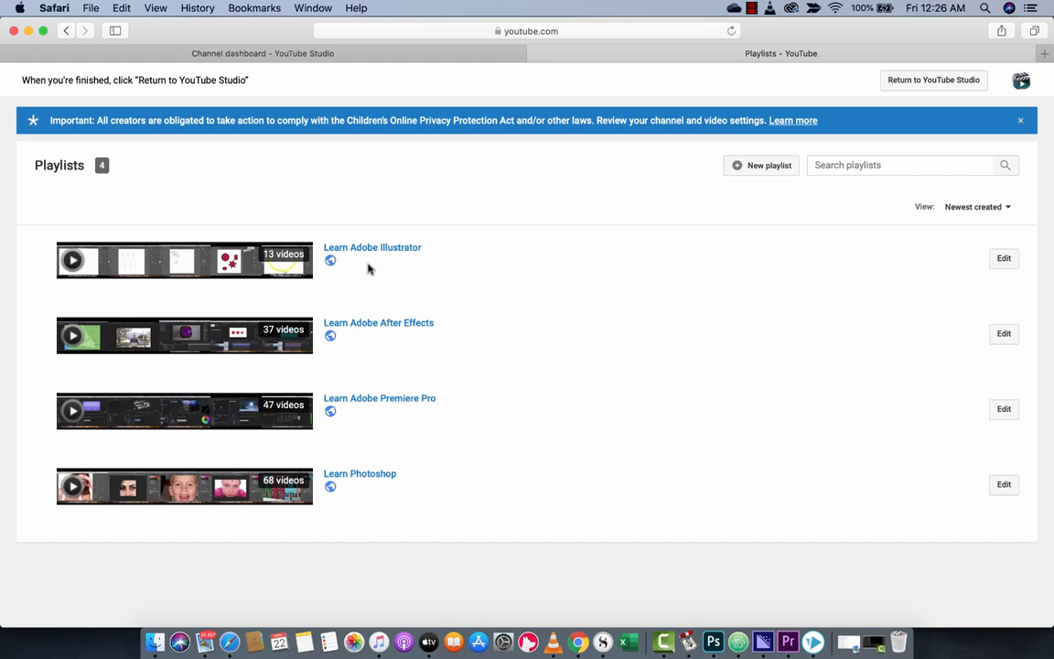
{"action": "mouse_move", "coordinate": [364, 245]}
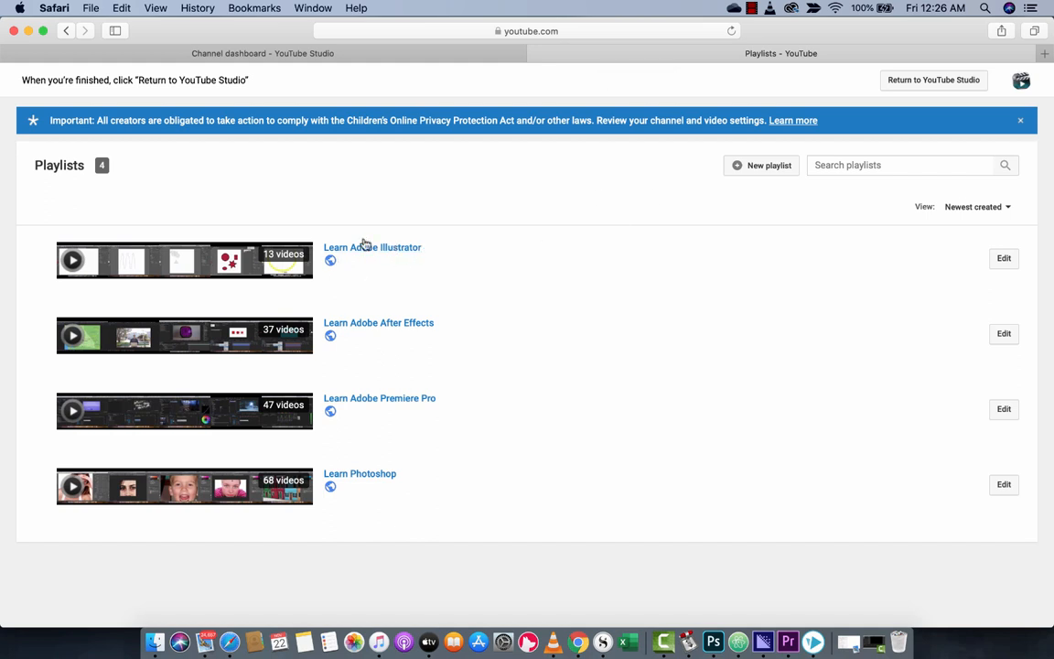
{"action": "mouse_move", "coordinate": [370, 331]}
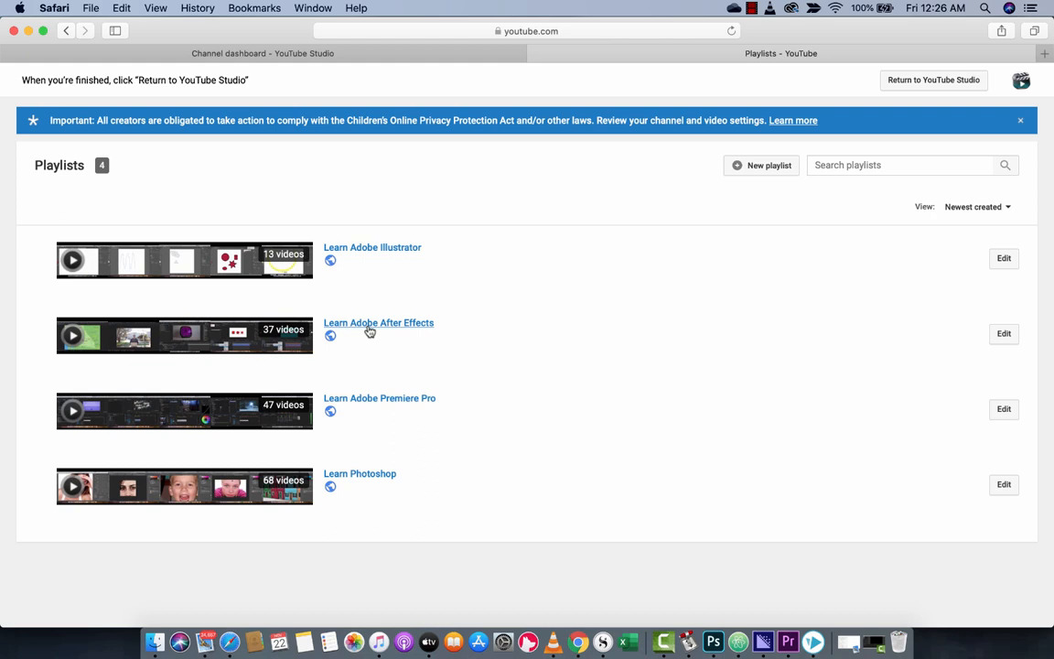
{"action": "mouse_move", "coordinate": [371, 424]}
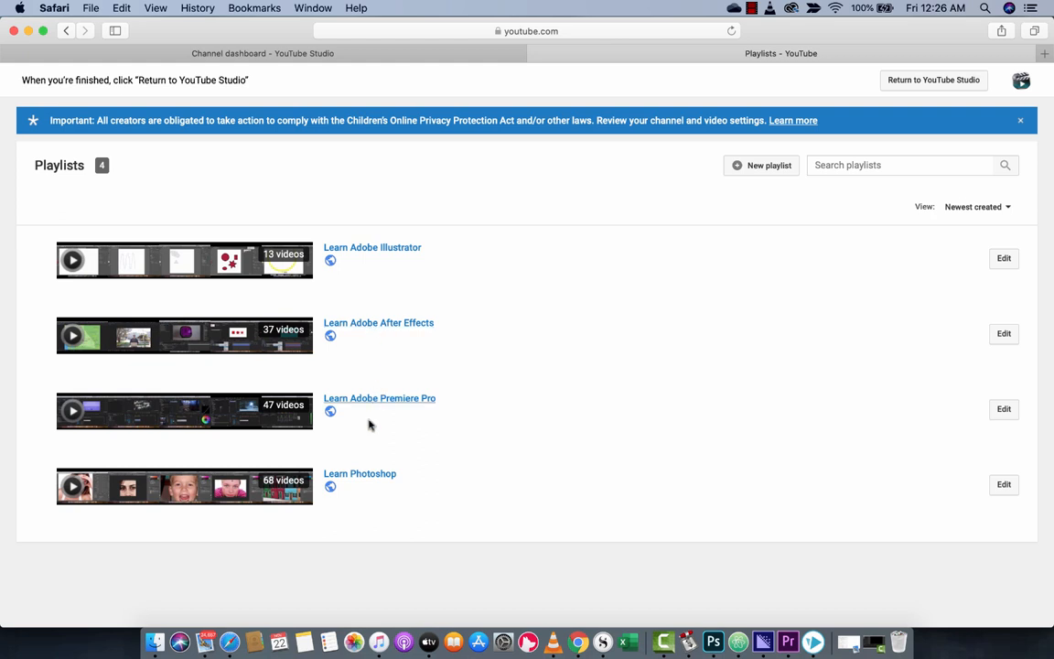
{"action": "mouse_move", "coordinate": [407, 400]}
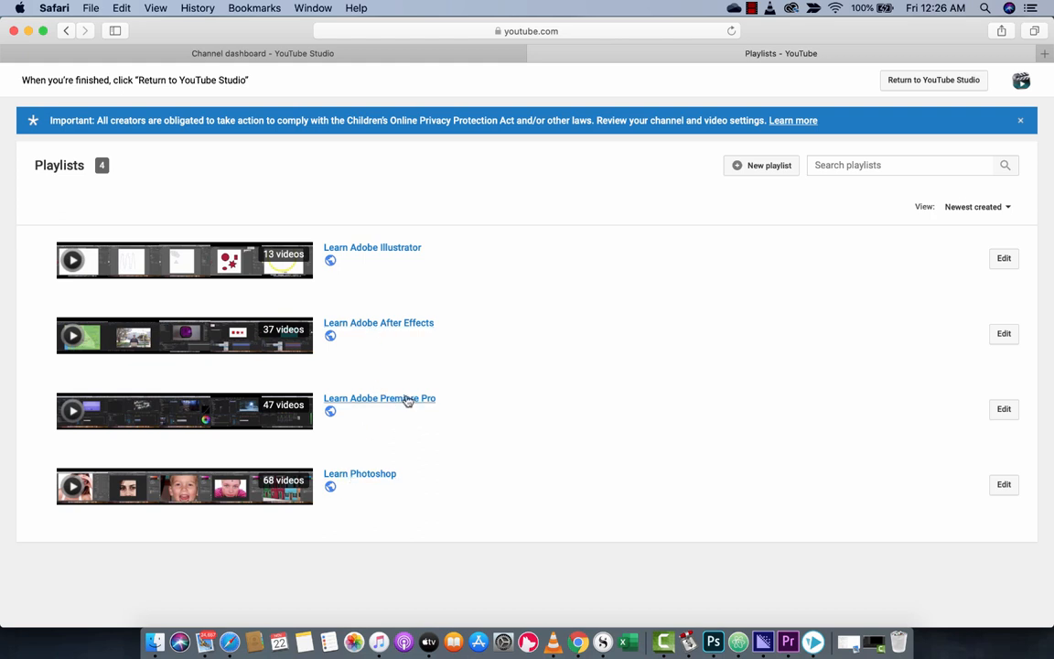
{"action": "mouse_move", "coordinate": [760, 165]}
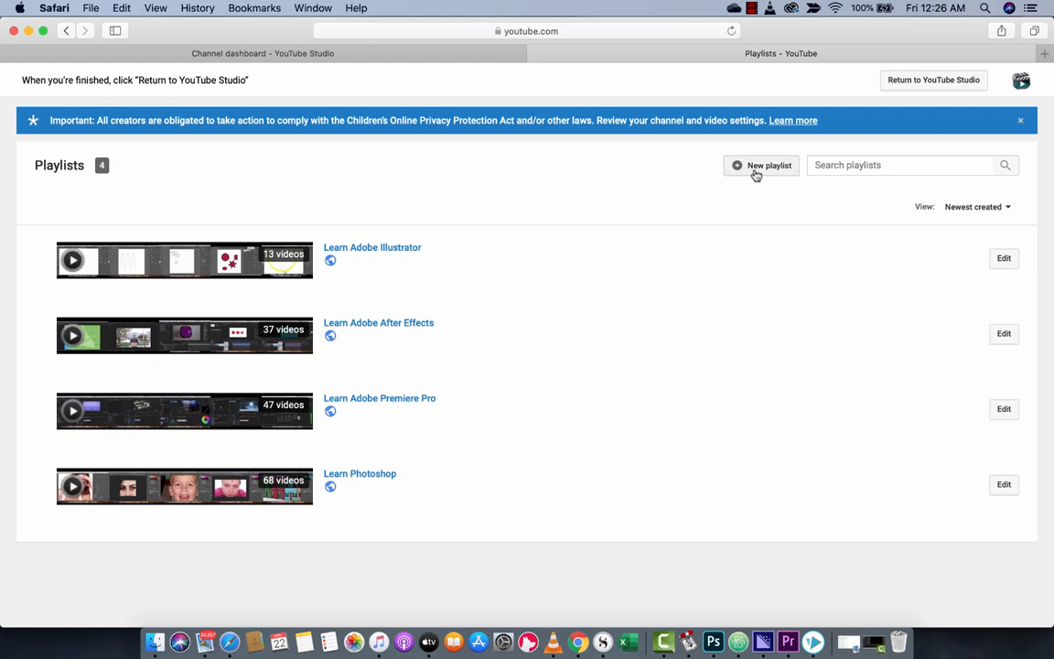
Create a public playlist titled 'Adobe Premiere Pro 2020'.
{"action": "left_click", "coordinate": [767, 165]}
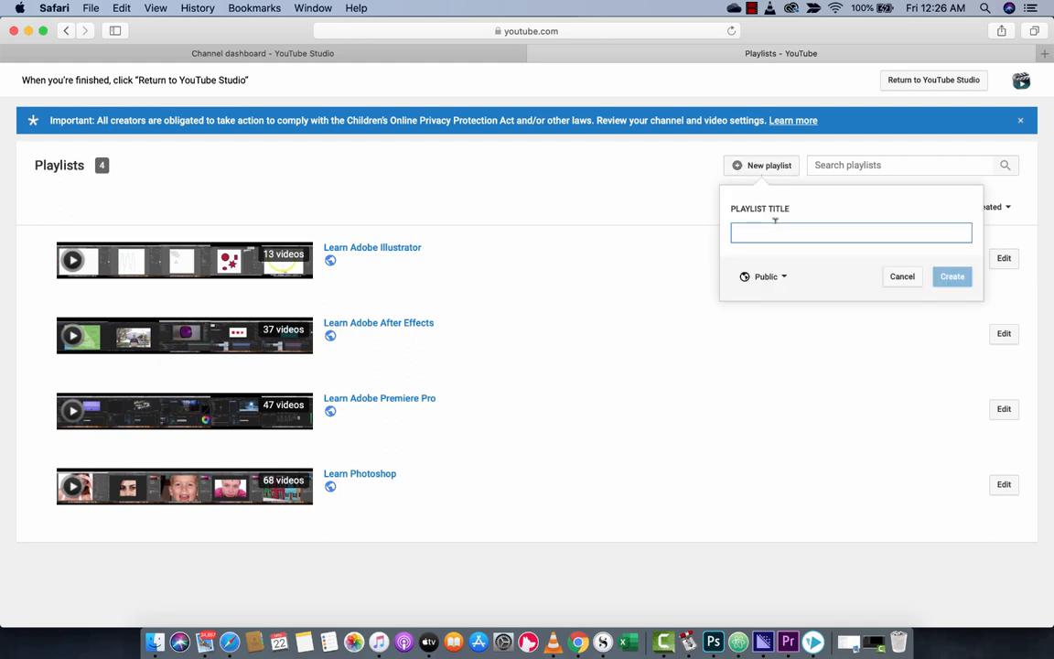
{"action": "type", "text": "Adb"}
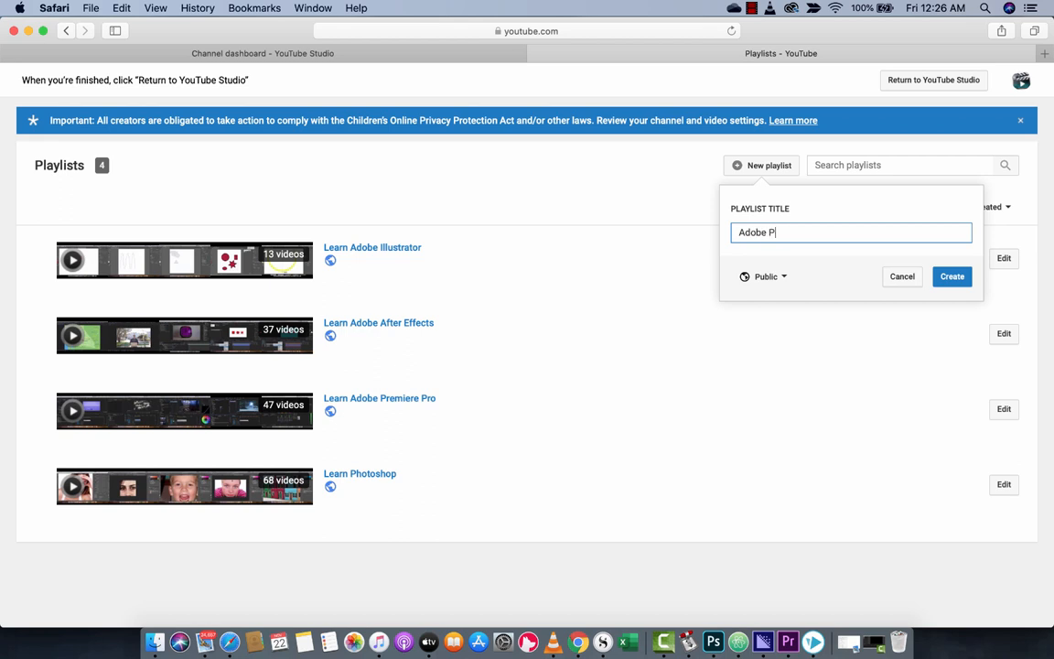
{"action": "type", "text": "remiere Pro 2020"}
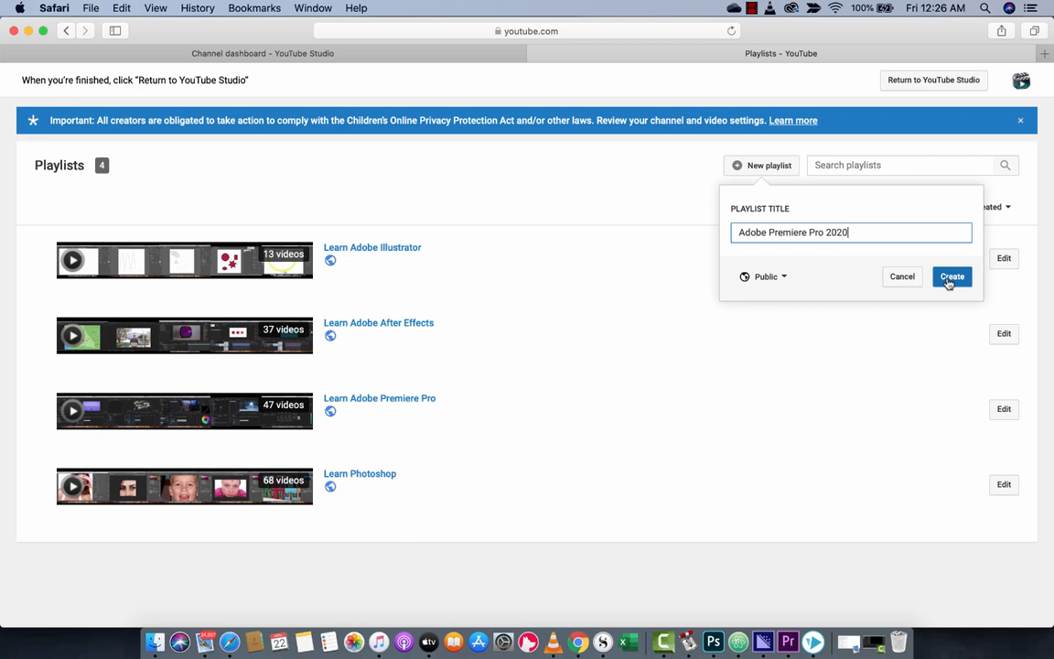
{"action": "left_click", "coordinate": [951, 277]}
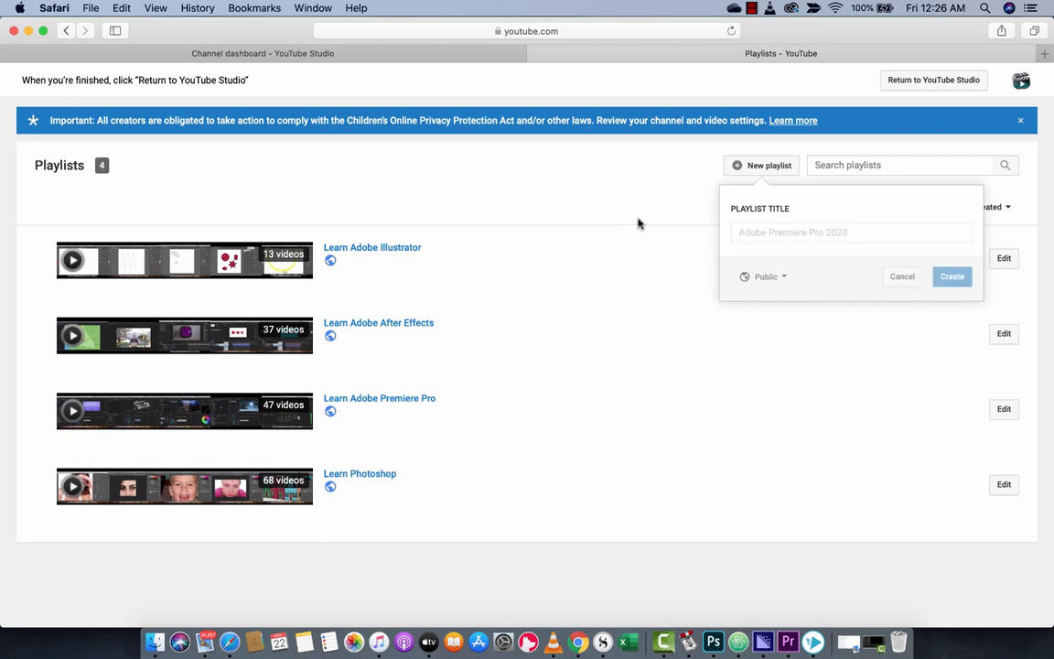
{"action": "left_click", "coordinate": [952, 275]}
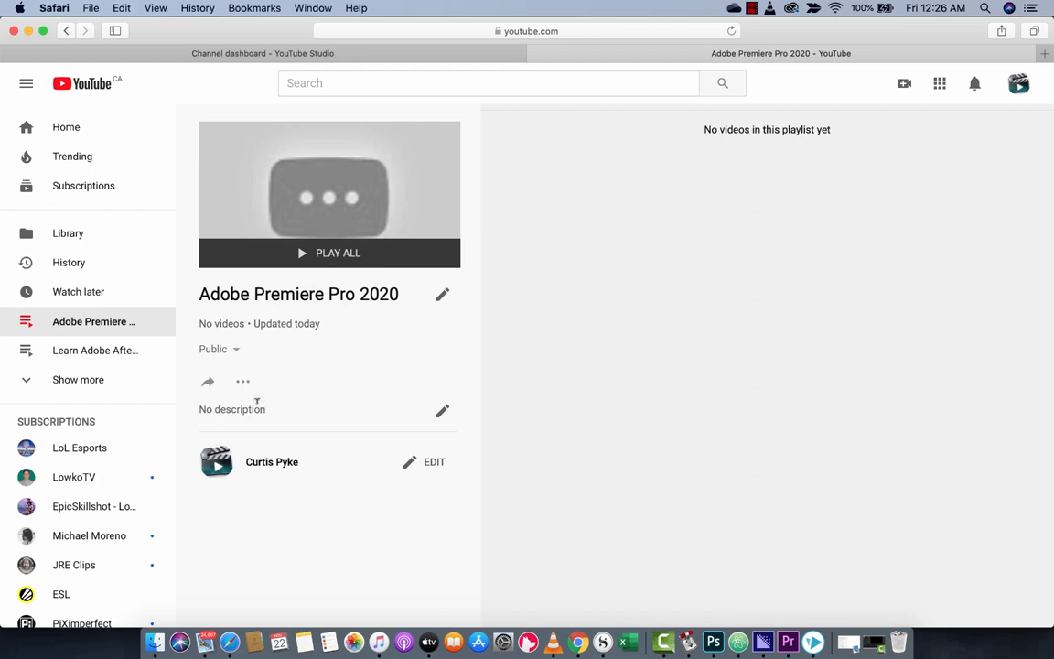
{"action": "mouse_move", "coordinate": [270, 415]}
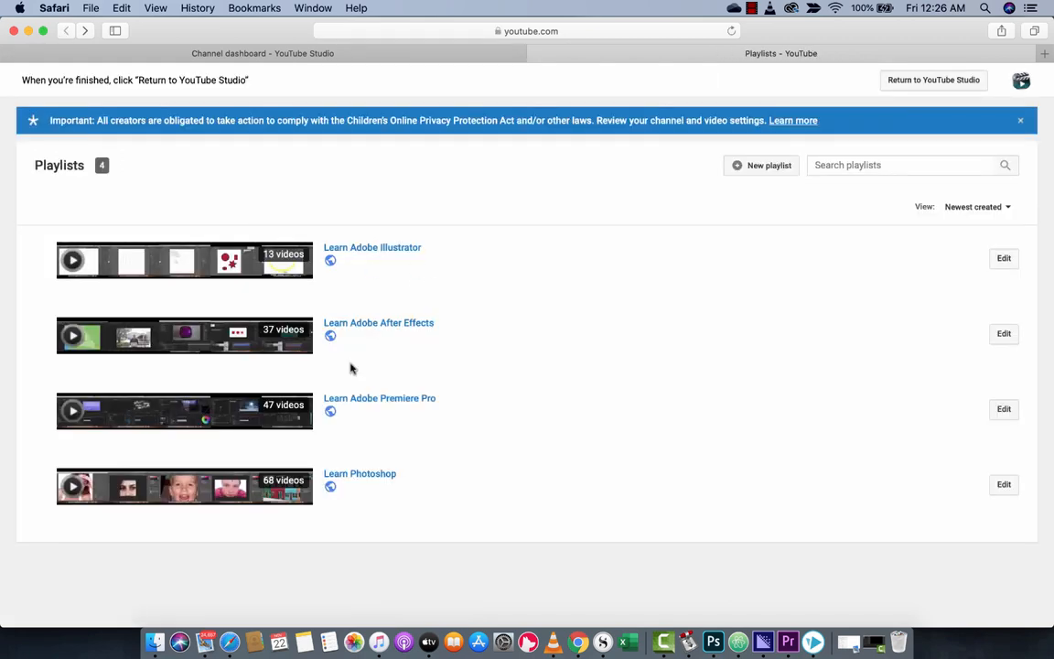
{"action": "mouse_move", "coordinate": [808, 350]}
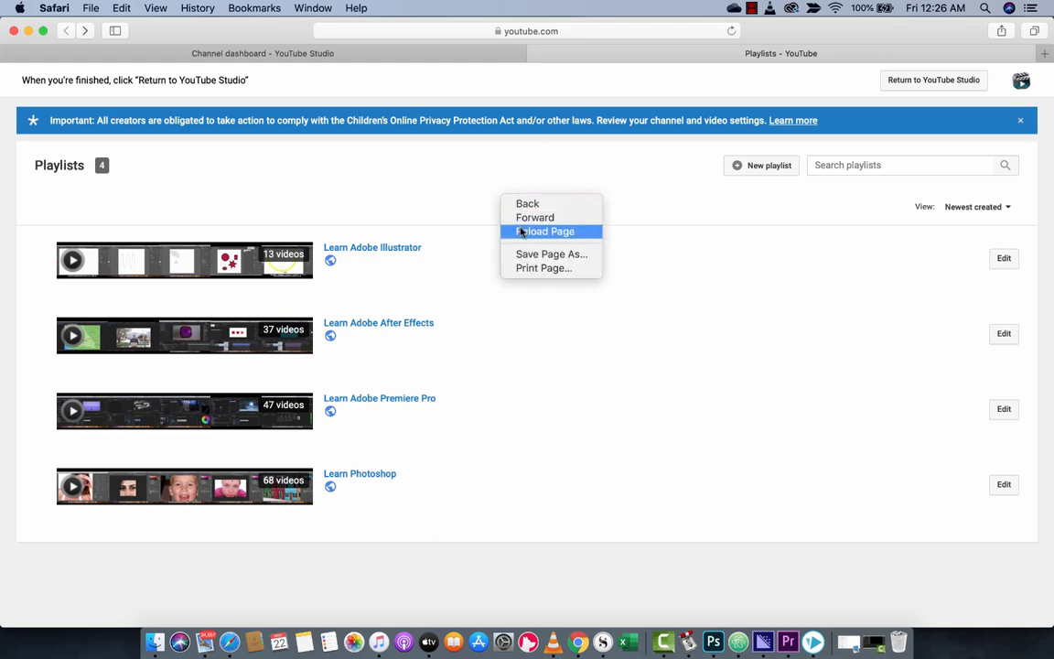
Reload the playlists page and scroll to see all five playlists.
{"action": "left_click", "coordinate": [546, 230]}
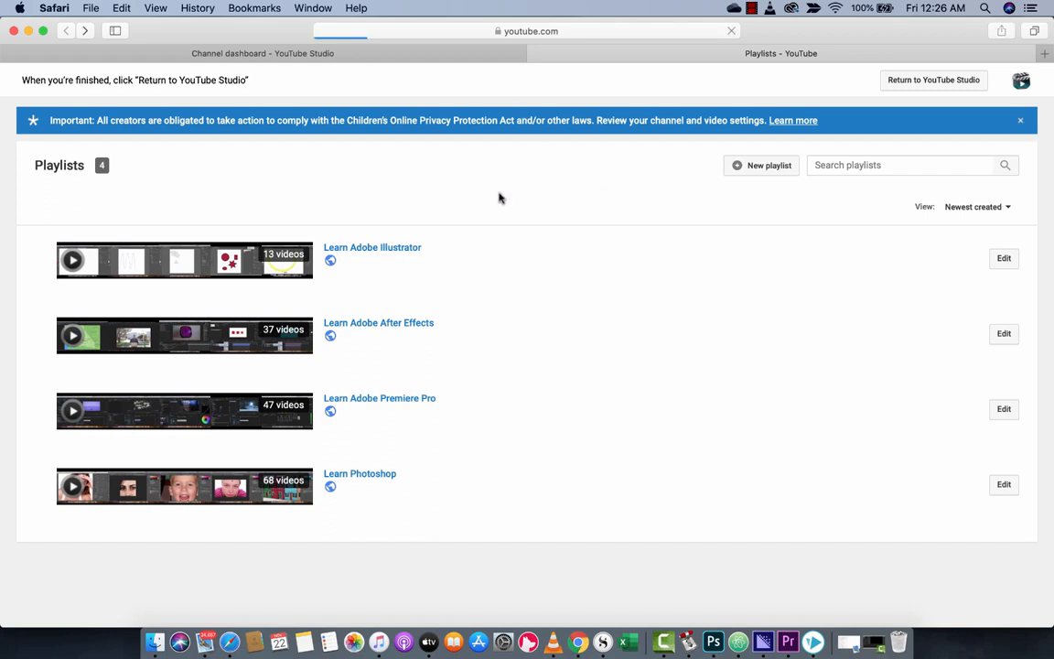
{"action": "left_click", "coordinate": [761, 165]}
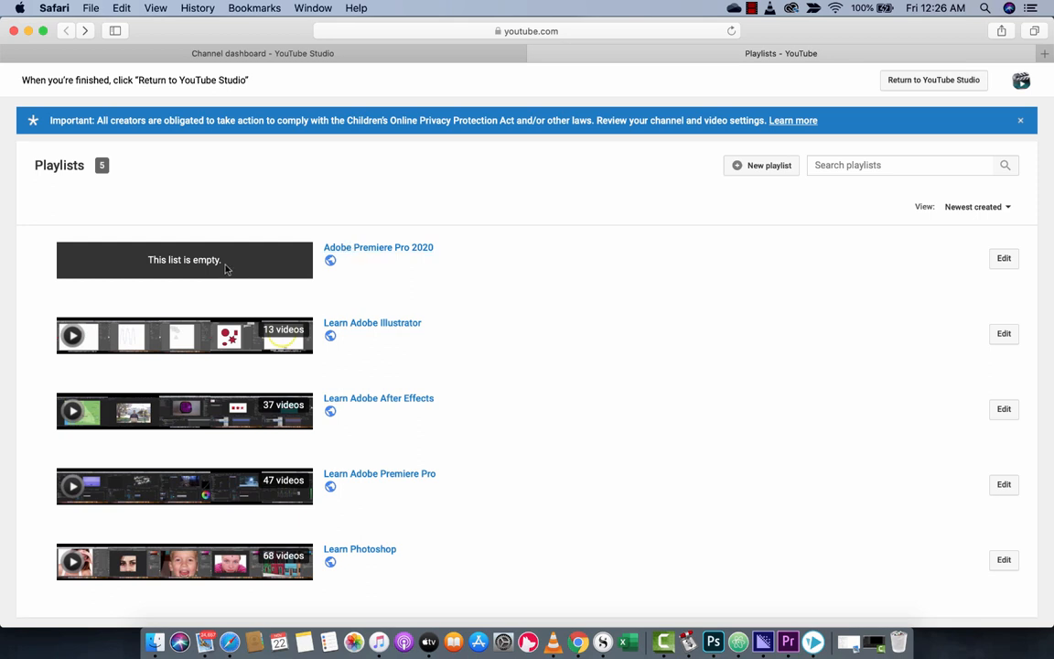
{"action": "mouse_move", "coordinate": [401, 421]}
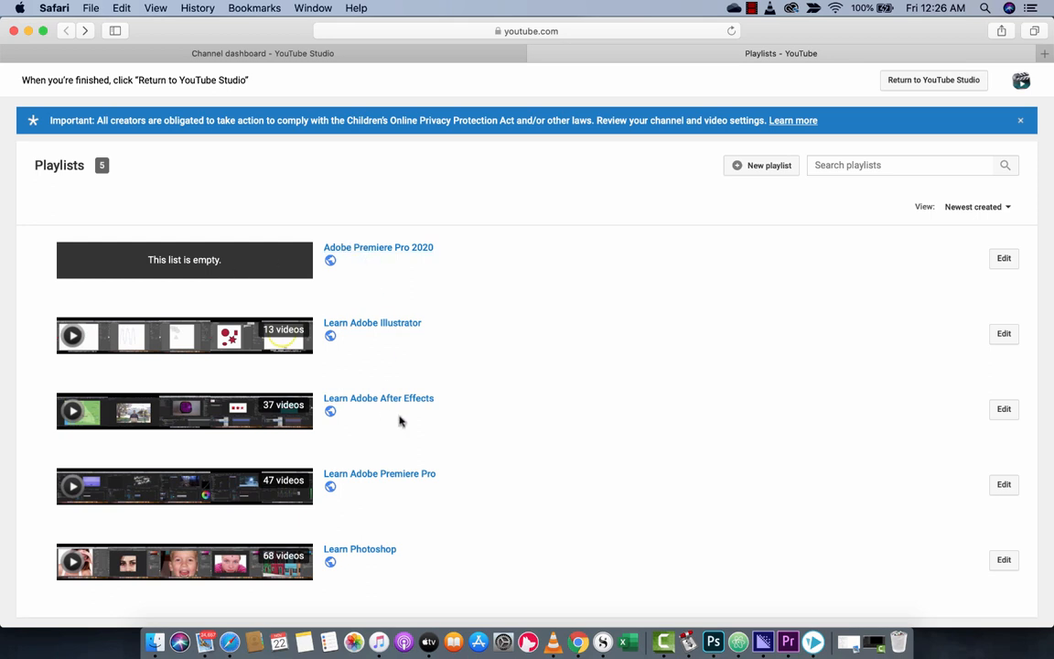
{"action": "scroll", "scroll_direction": "down", "scroll_amount": 3}
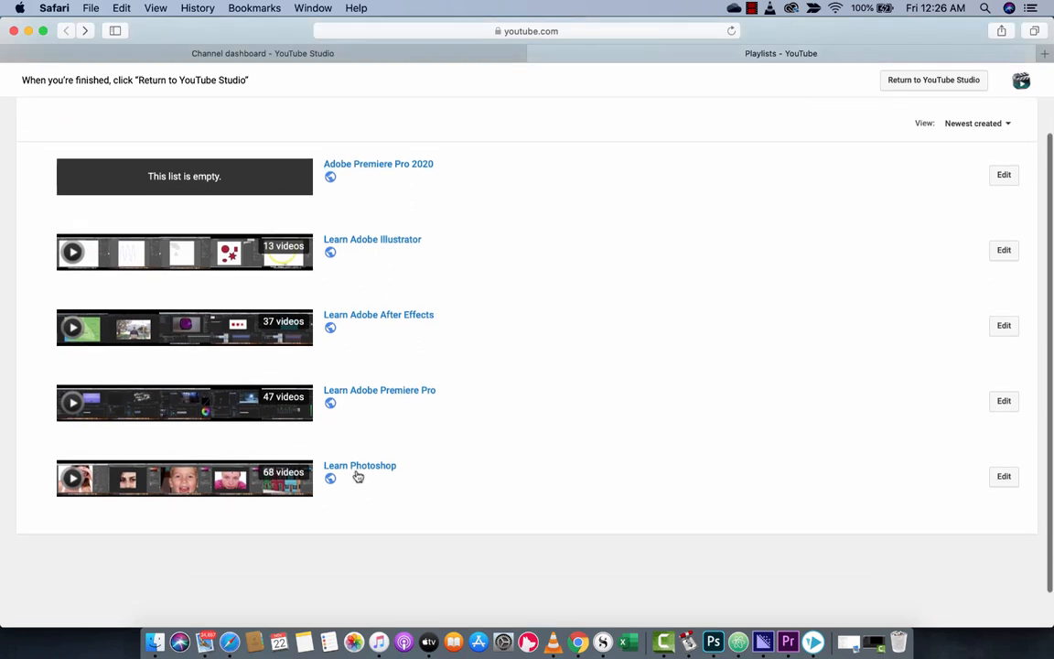
{"action": "mouse_move", "coordinate": [407, 395]}
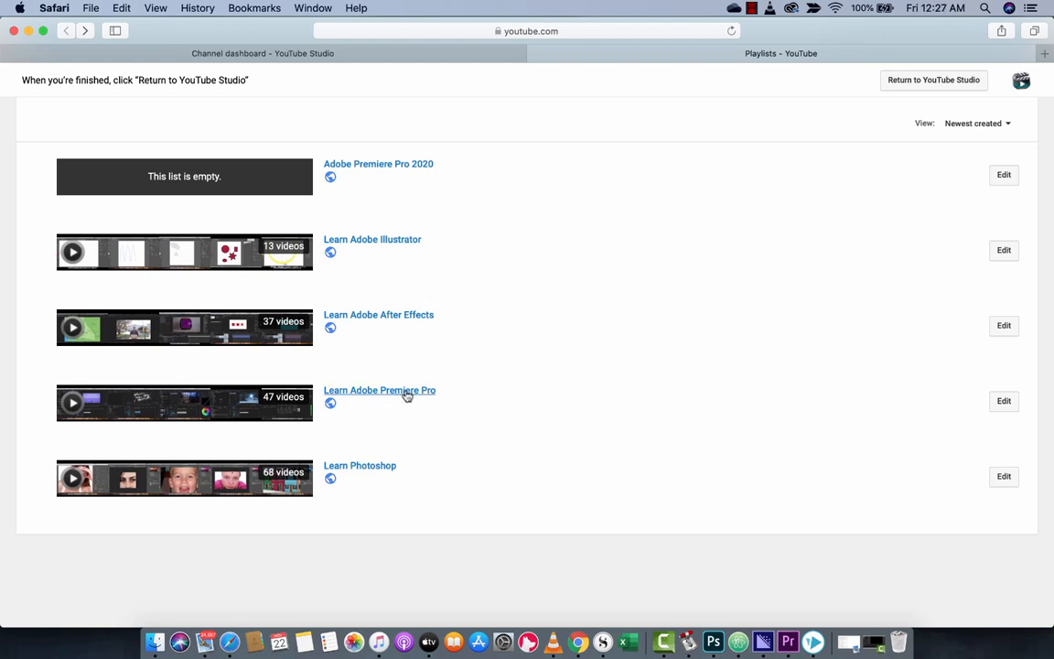
{"action": "mouse_move", "coordinate": [739, 389]}
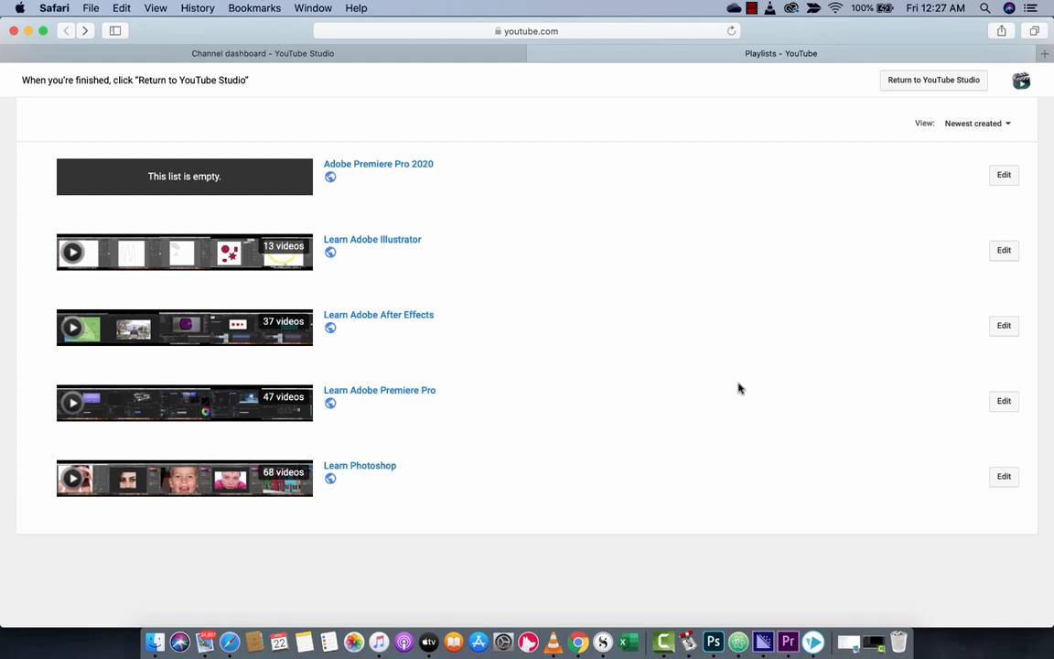
{"action": "mouse_move", "coordinate": [1004, 400]}
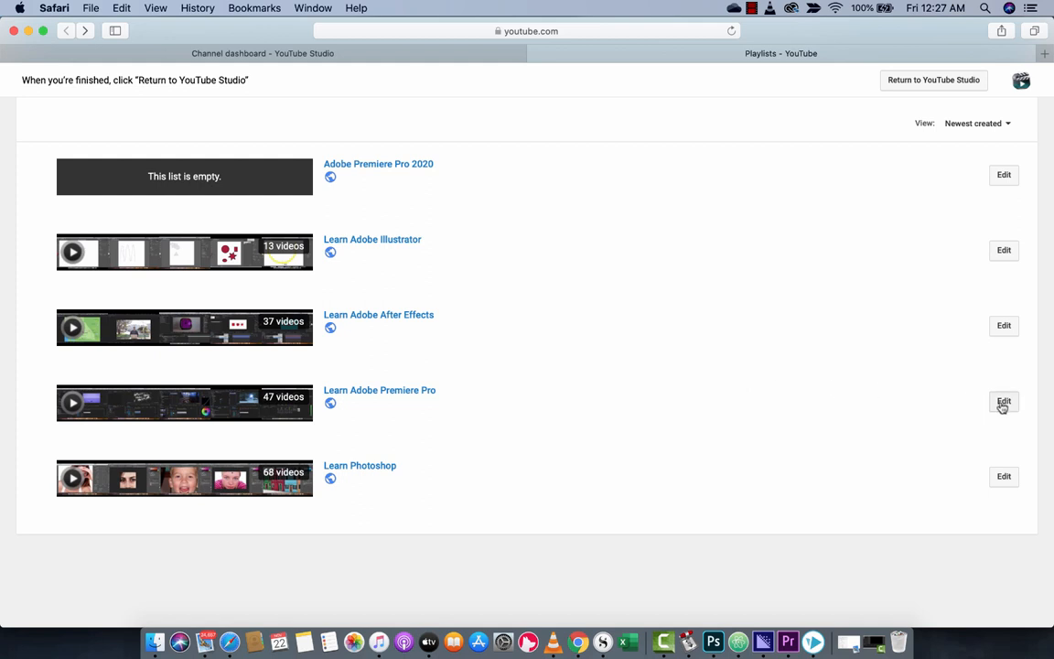
Open Learn Adobe Premiere Pro for editing and start editing its empty description.
{"action": "left_click", "coordinate": [1003, 401]}
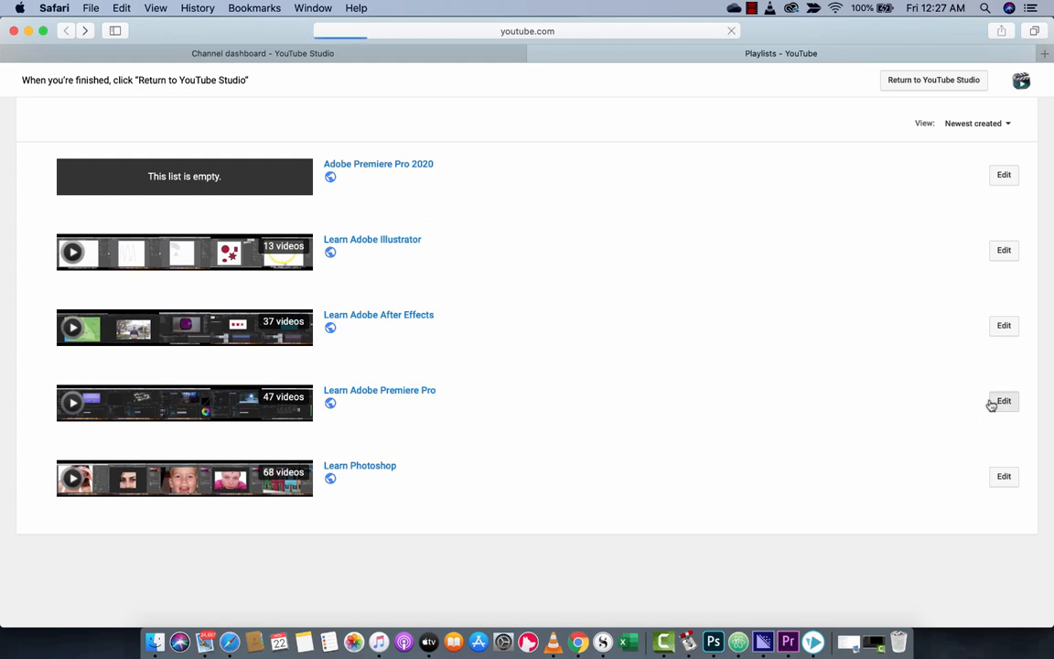
{"action": "left_click", "coordinate": [379, 389]}
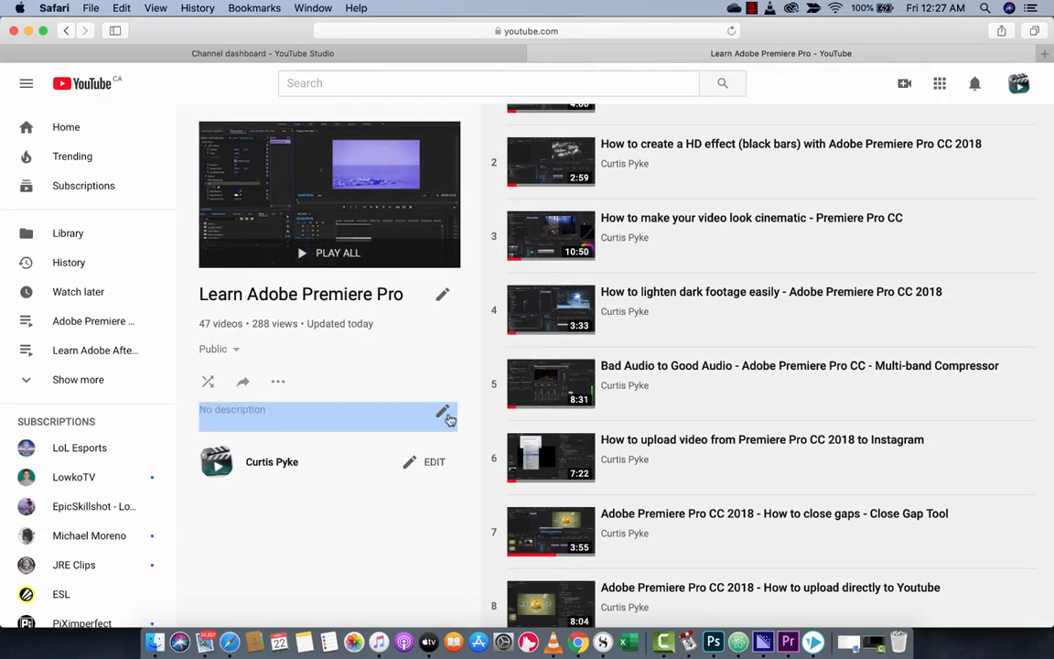
{"action": "left_click", "coordinate": [443, 414]}
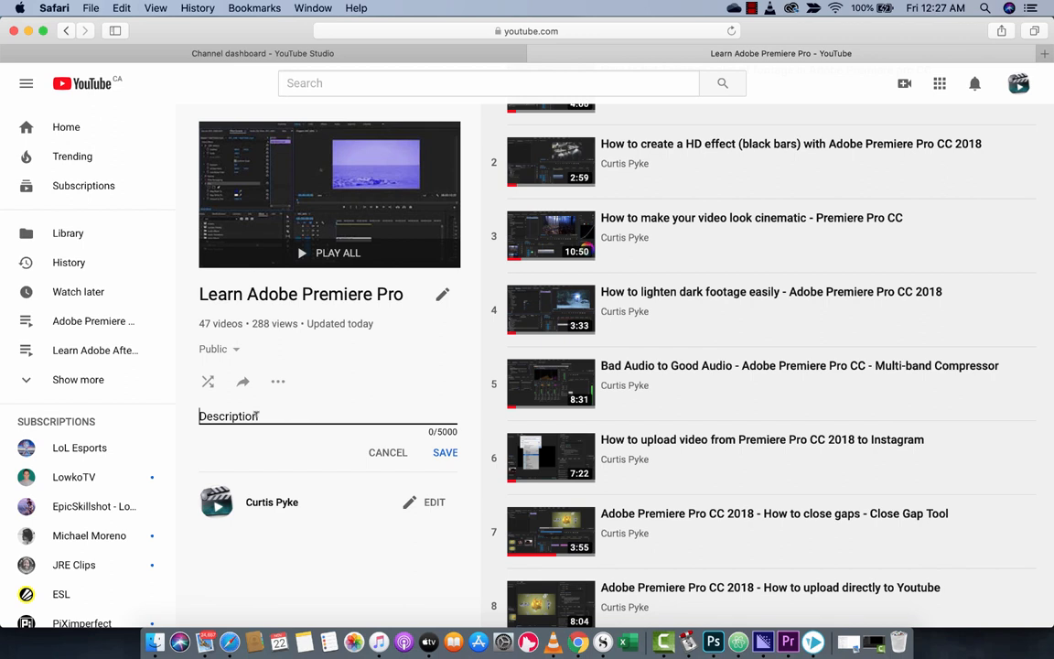
Type the description 'Are you looking to learn Adobe premiere pro? Look no further, this'.
{"action": "type", "text": "In this plaa"}
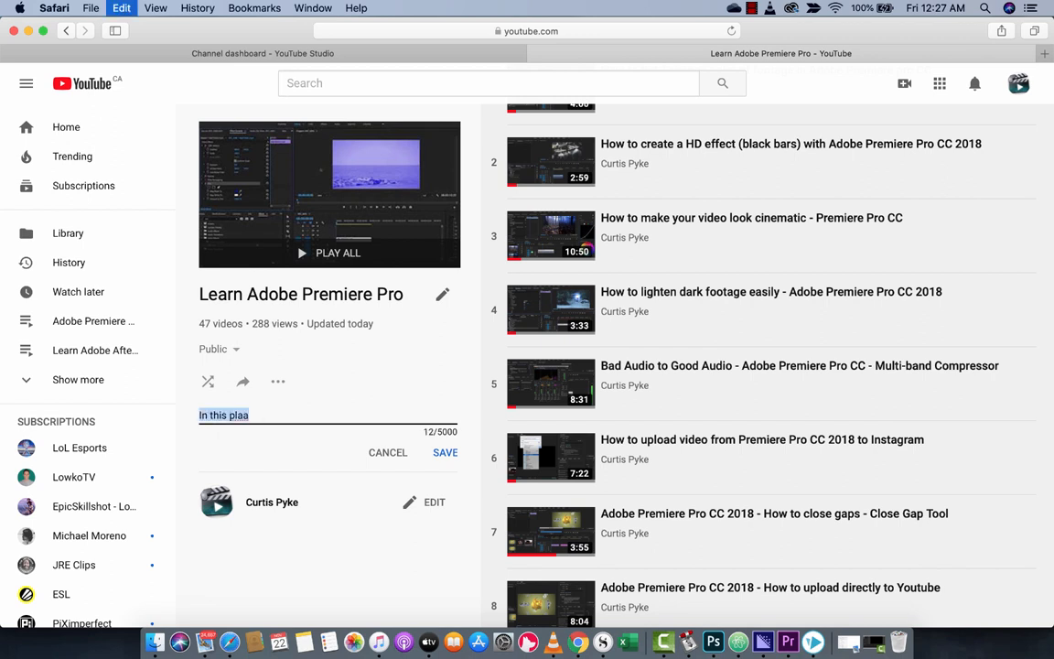
{"action": "type", "text": "Are you lo"}
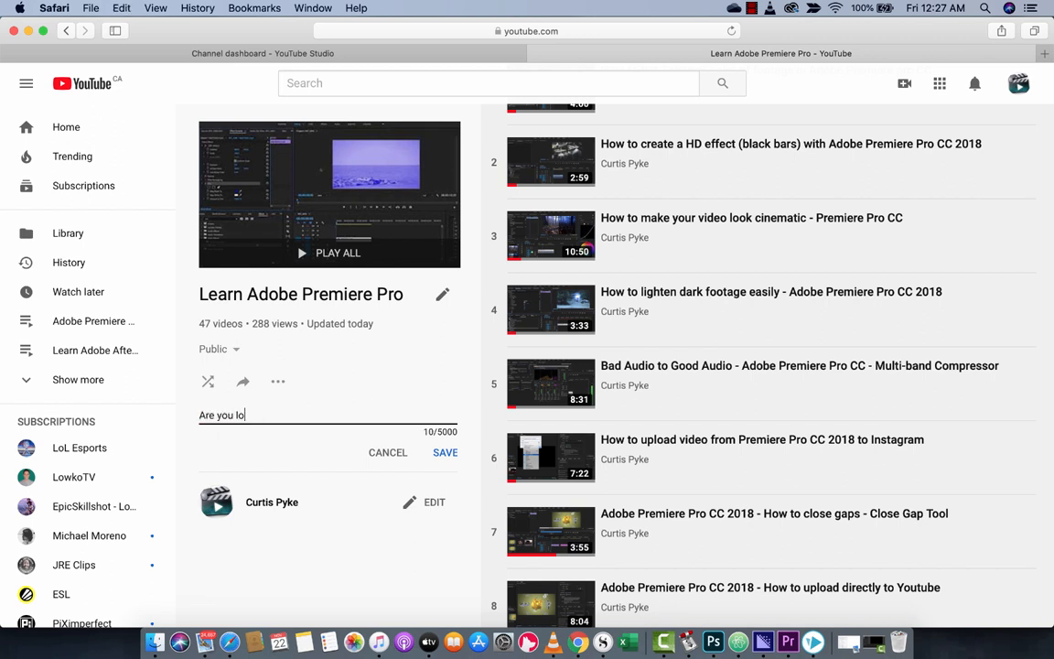
{"action": "type", "text": "oking to learn ad"}
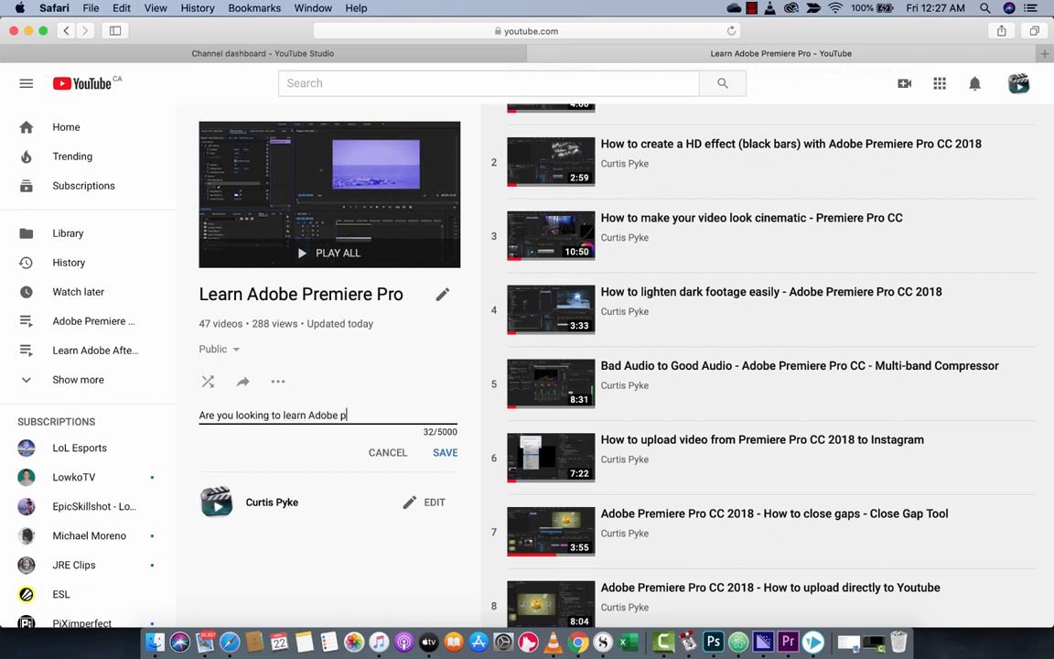
{"action": "type", "text": "remiere pro?"}
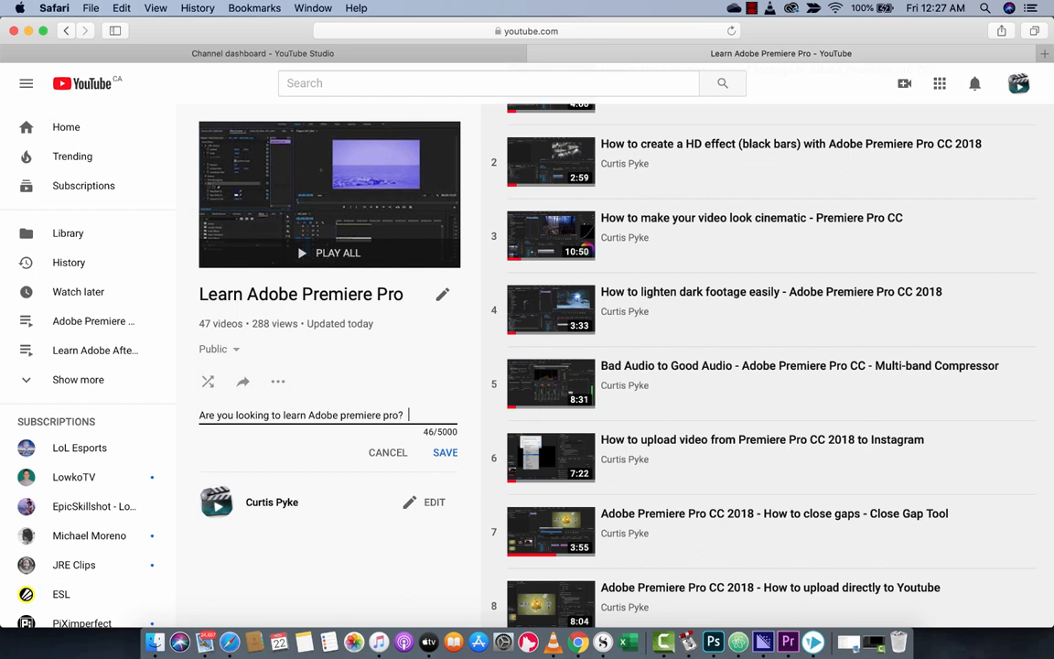
{"action": "type", "text": "Look no further, the sis the"}
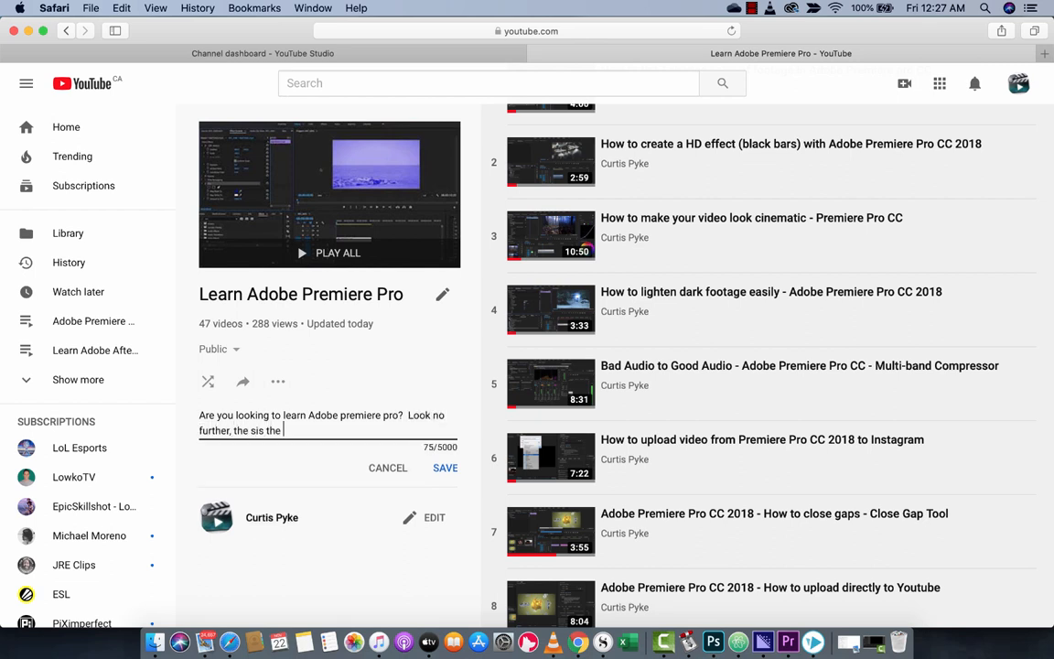
{"action": "key", "text": "backspace"}
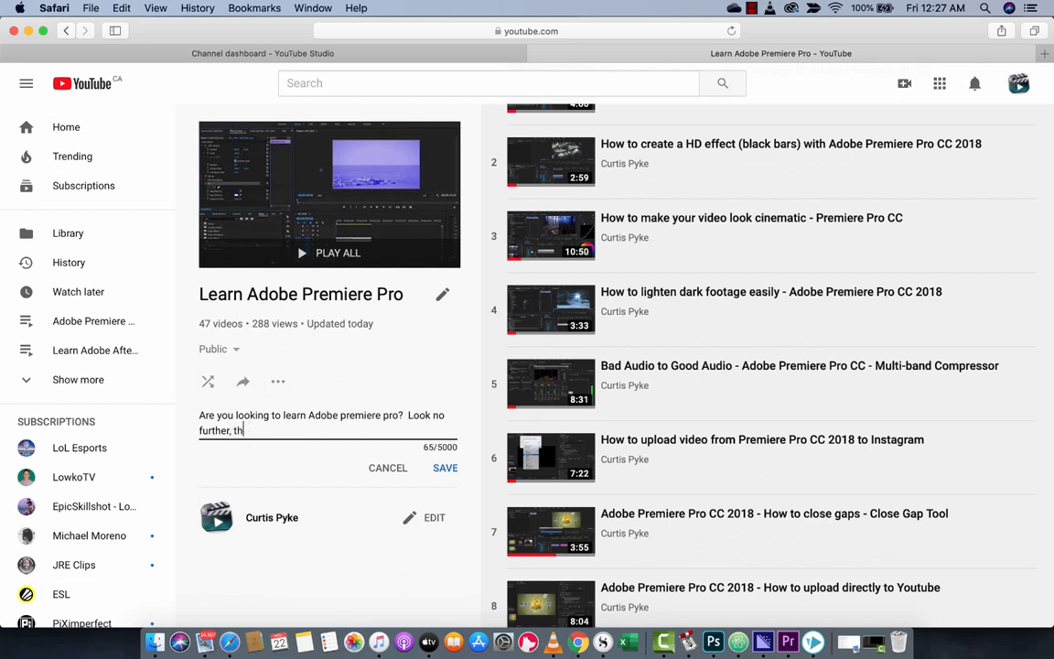
{"action": "type", "text": "is"}
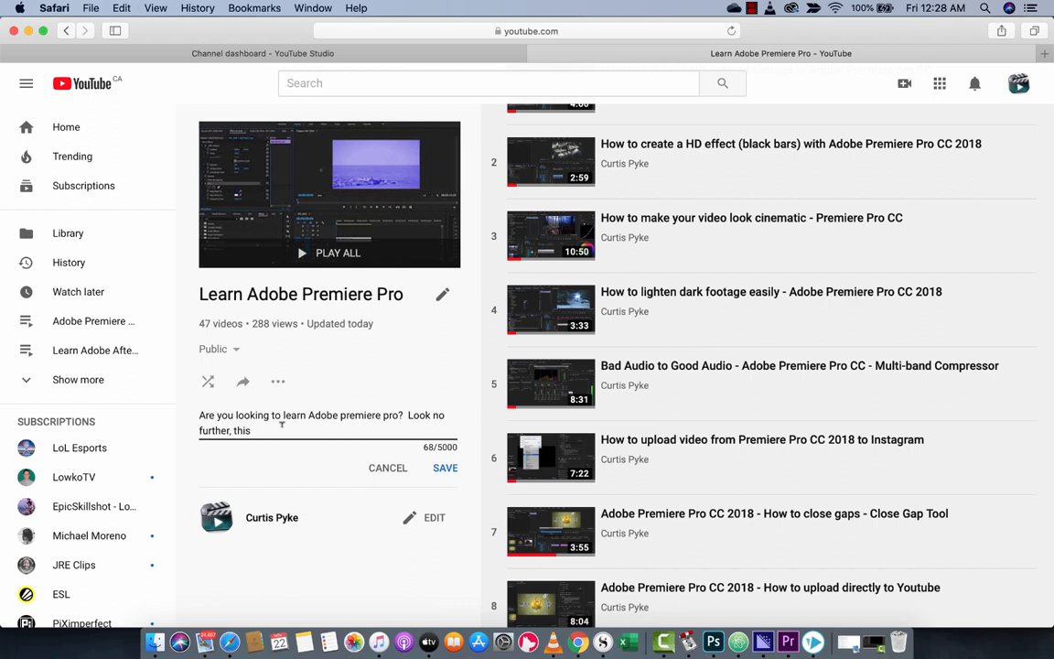
{"action": "mouse_move", "coordinate": [440, 247]}
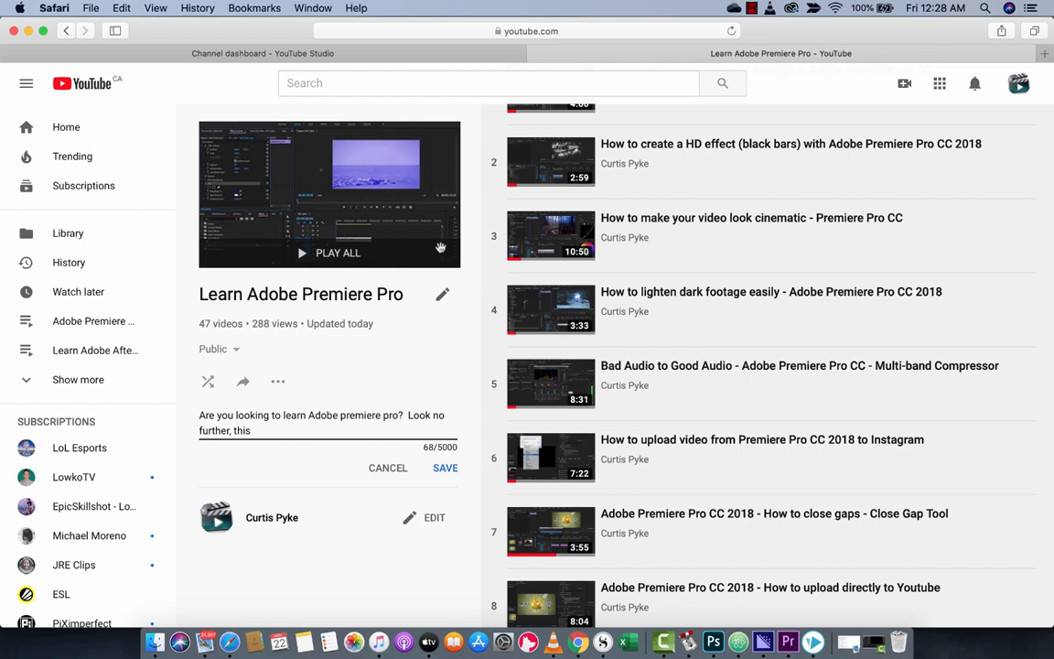